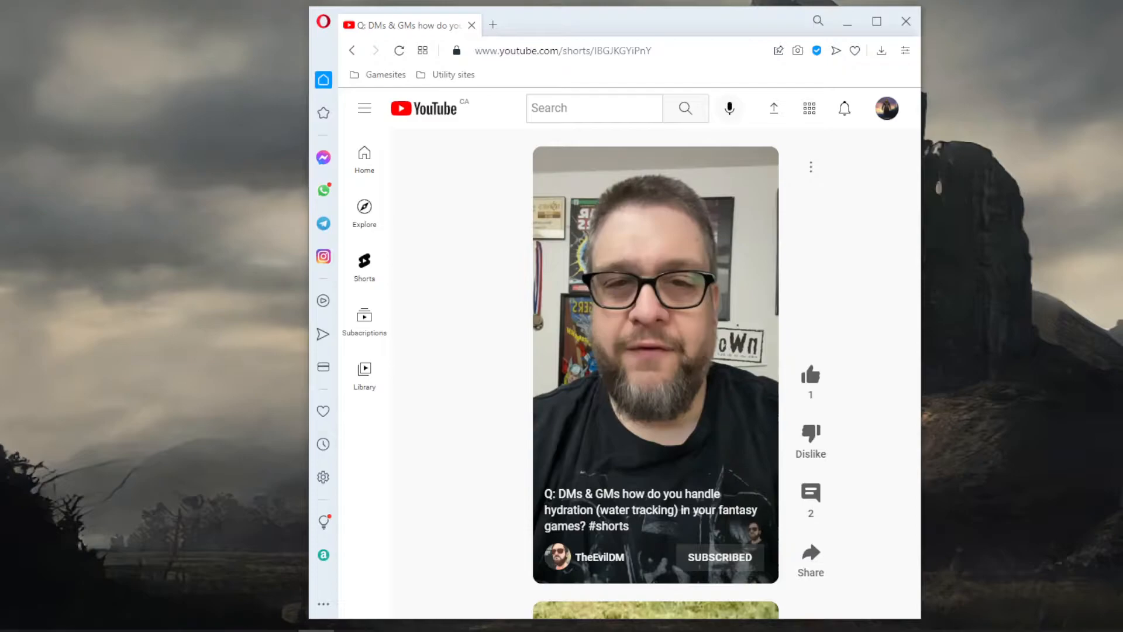
{"action": "mouse_move", "coordinate": [899, 388]}
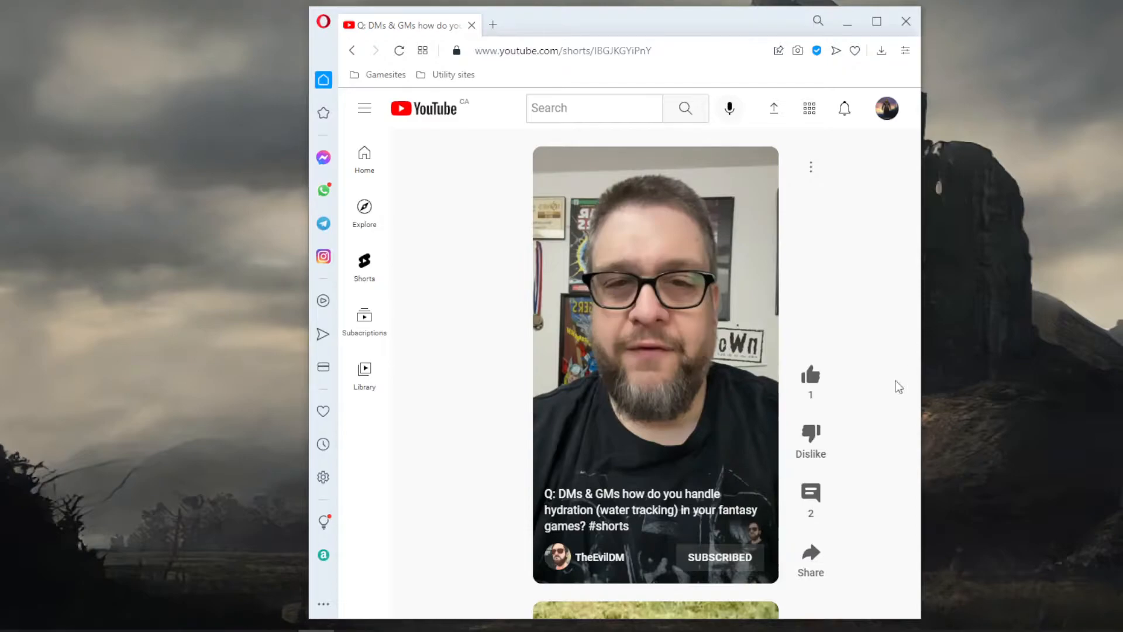